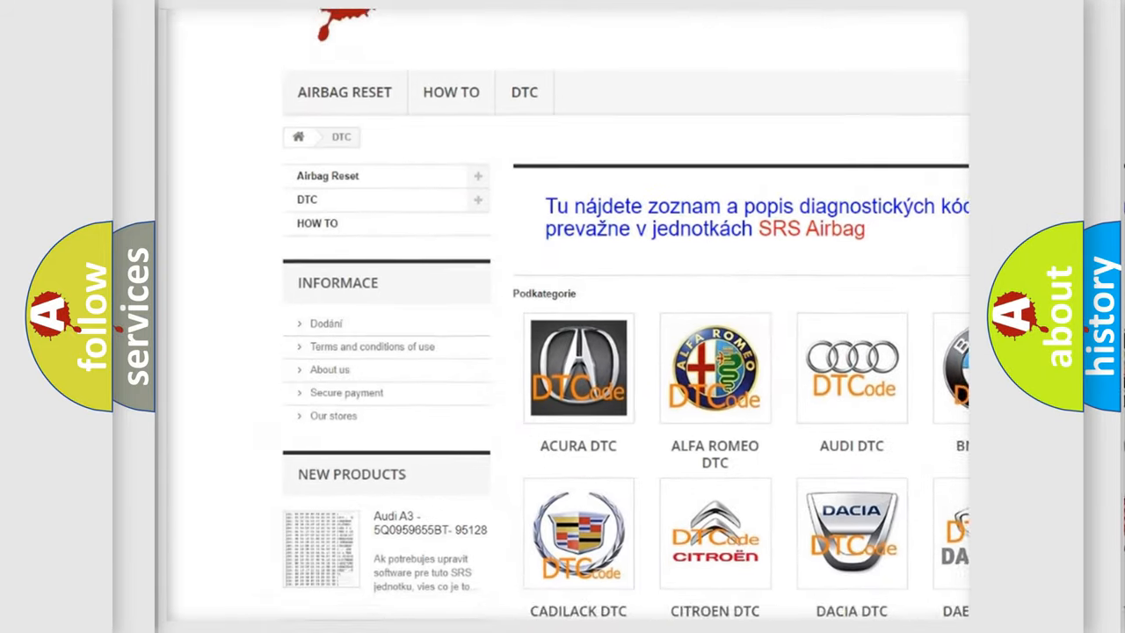
scroll(down, 3)
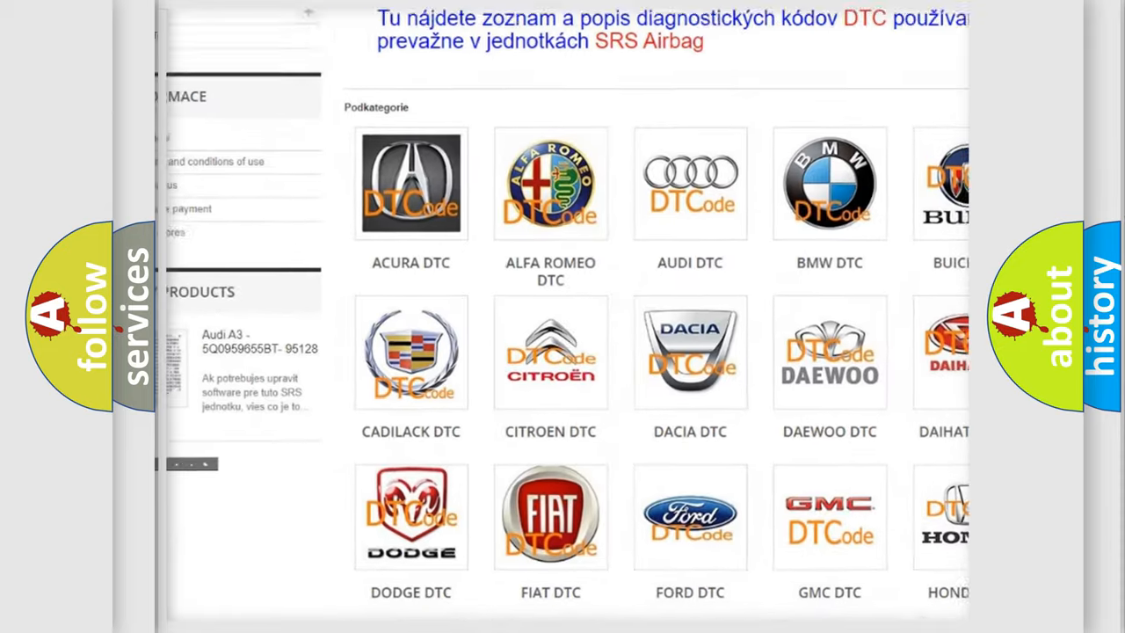
scroll(down, 3)
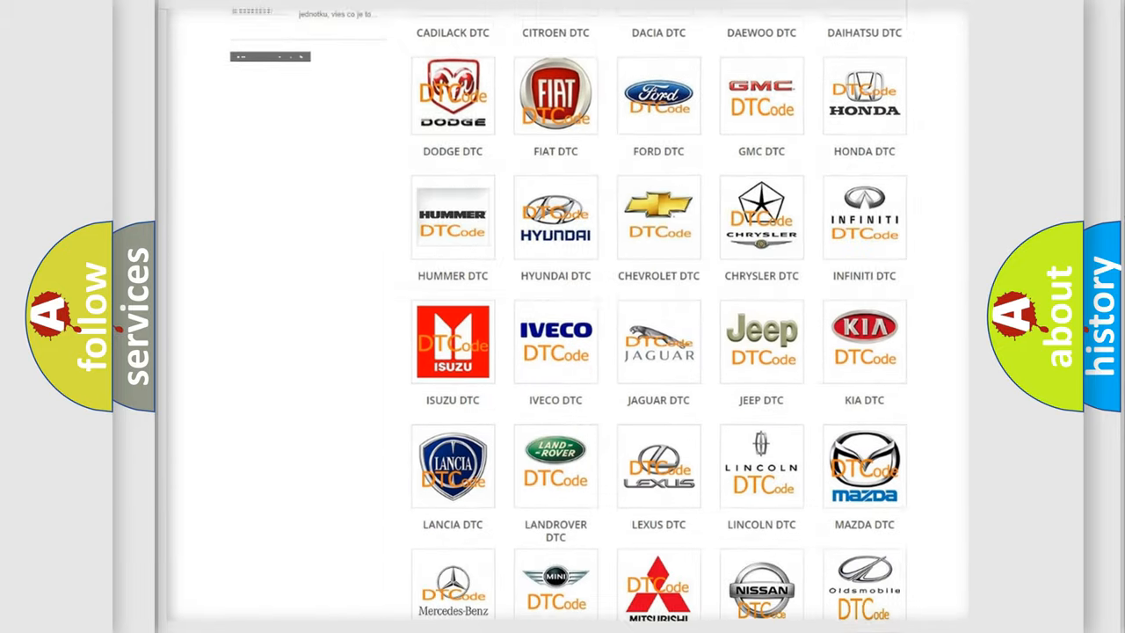
scroll(down, 3)
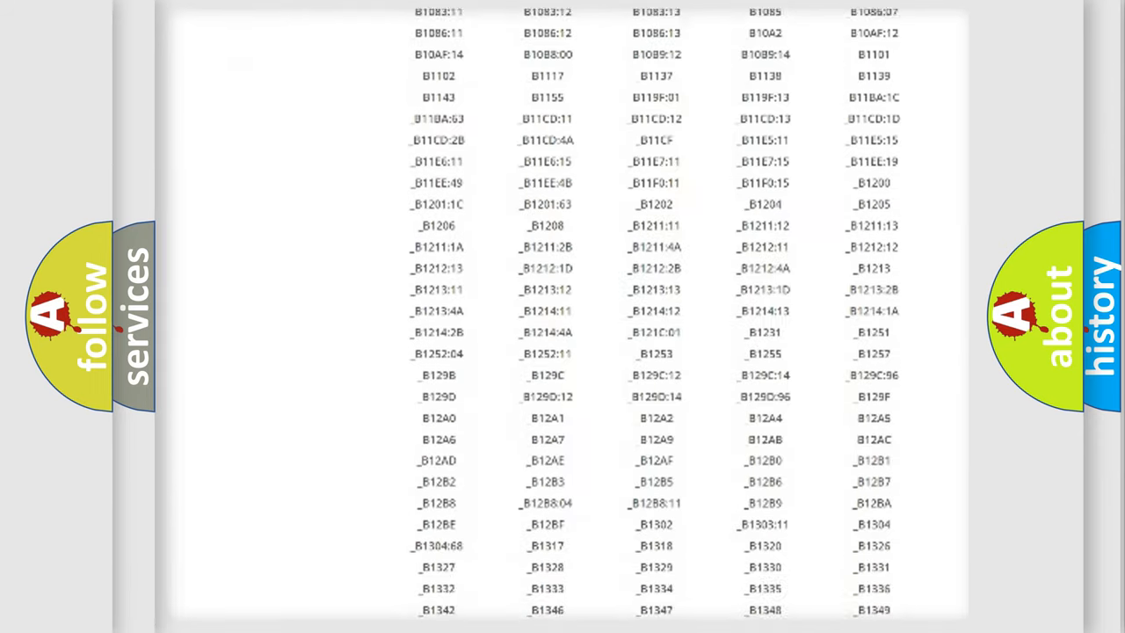
scroll(down, 3)
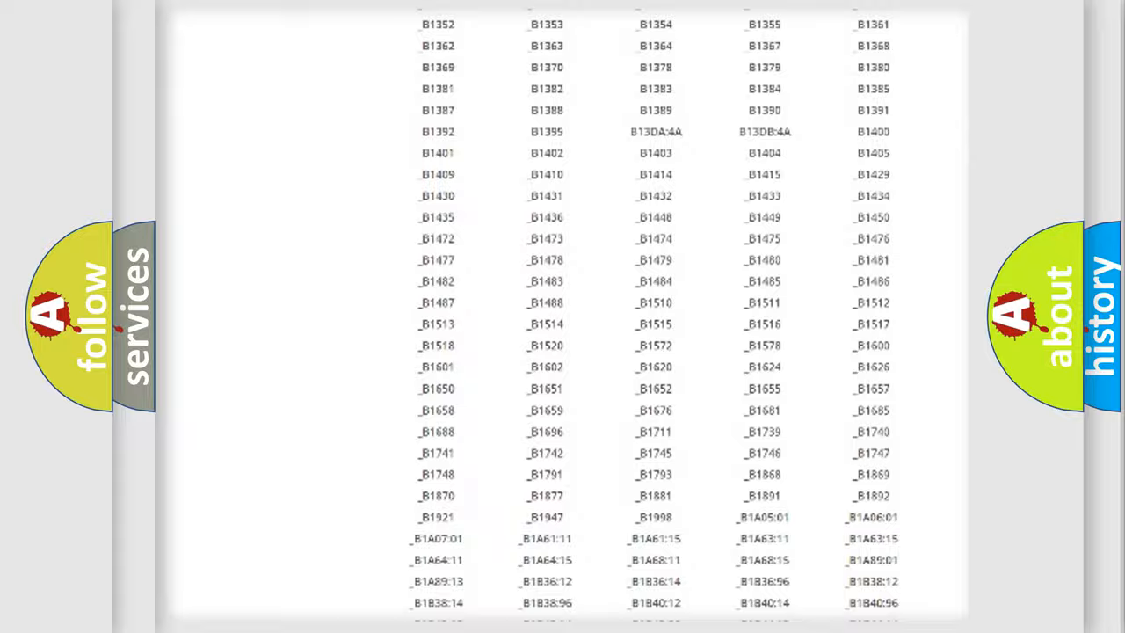